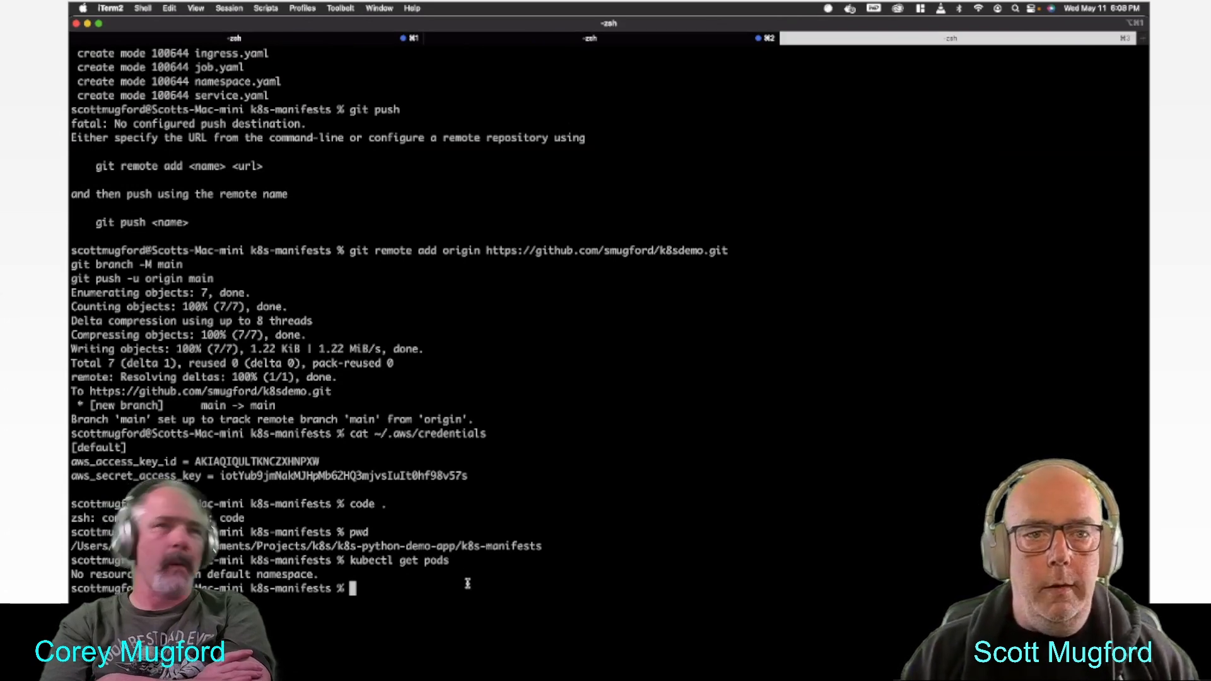
# Step: Check the current working directory with pwd and view the AWS credentials file
pyautogui.write('pwd')
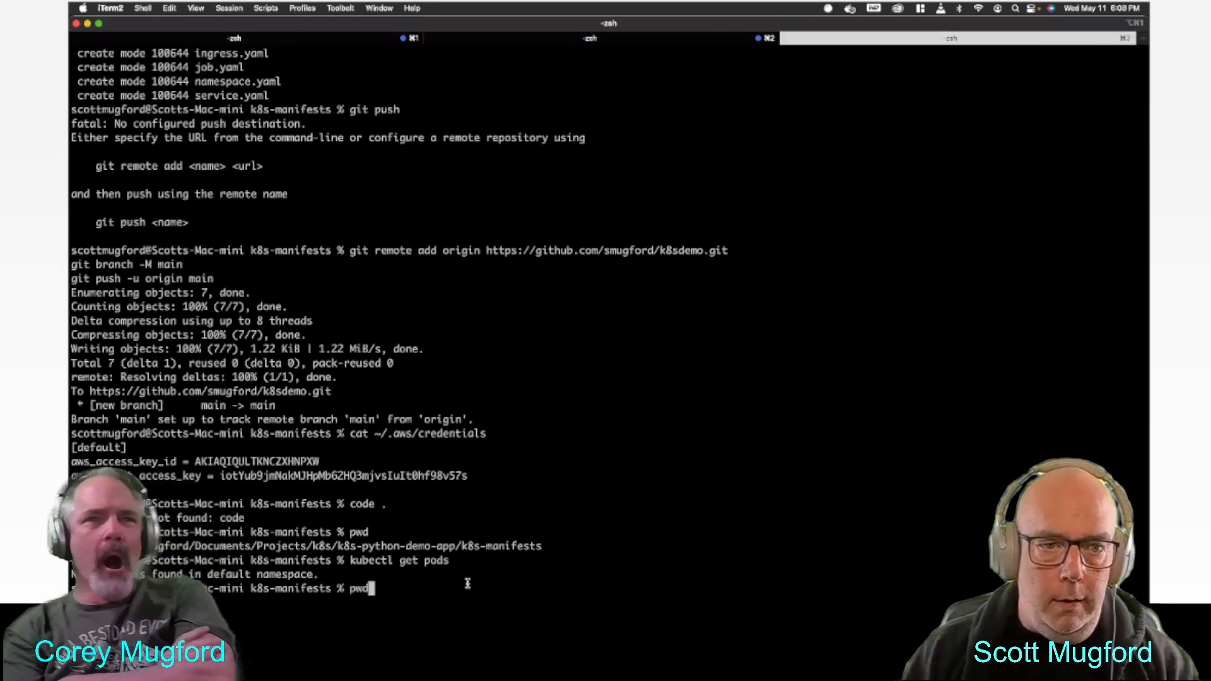
pyautogui.write('cat ~/.aws/credentials')
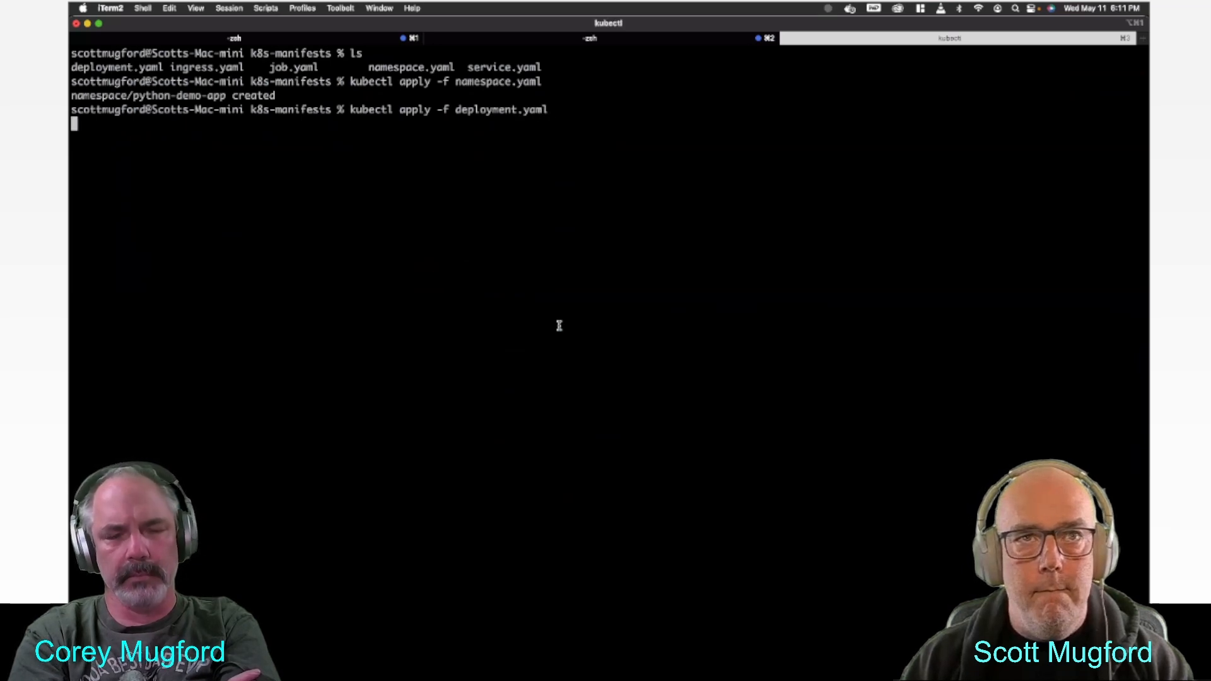
# Step: Start listing deployments in a specific namespace with kubectl get deployments
pyautogui.write('kubectl get deployments --namep')
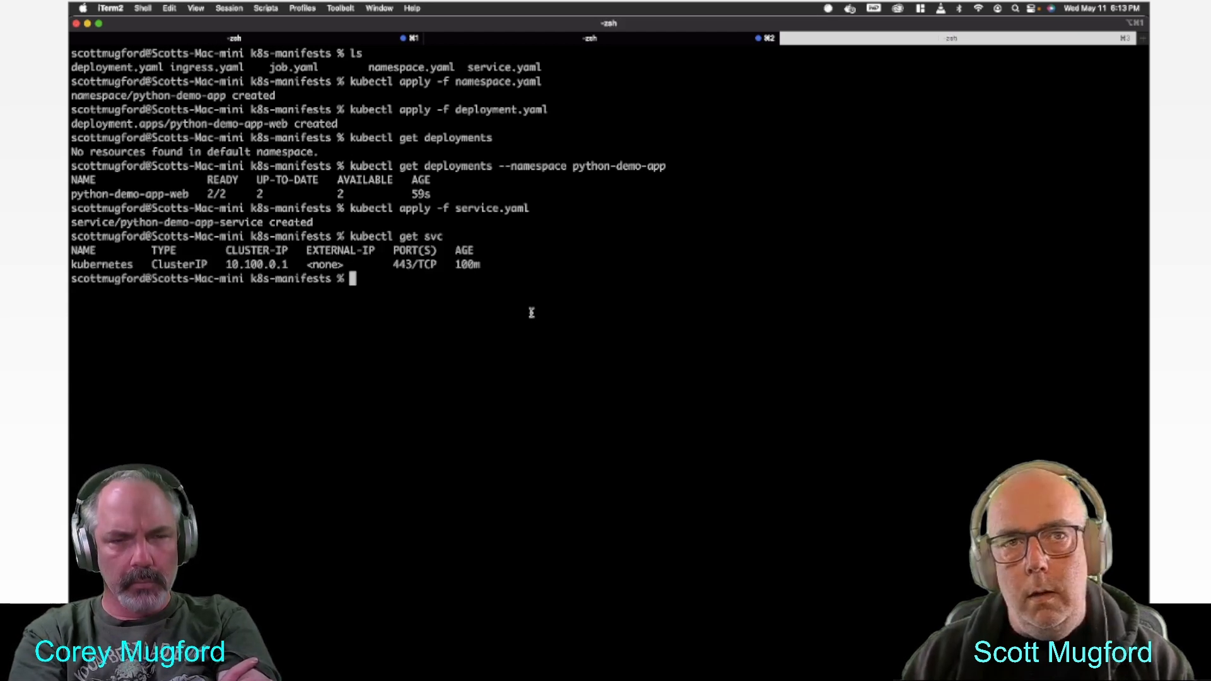
pyautogui.write('kubectl apply -f service.yaml')
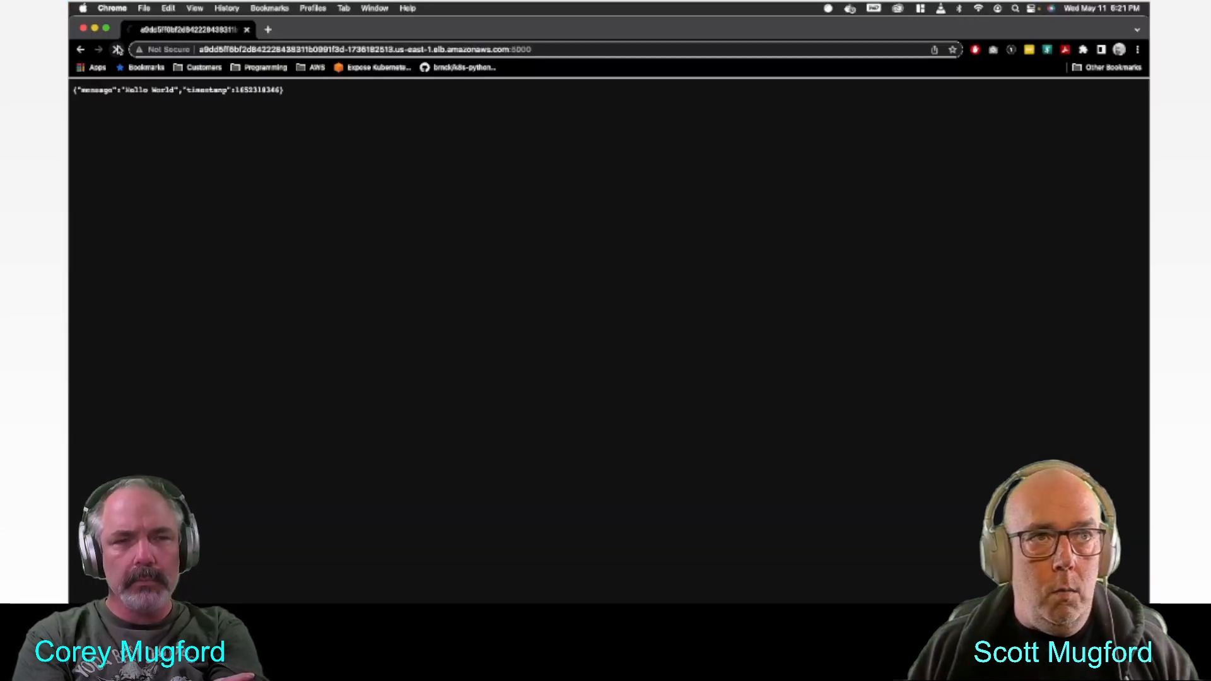
# Step: Reload the load balancer page to refresh the Hello World JSON timestamp
pyautogui.click(117, 49)
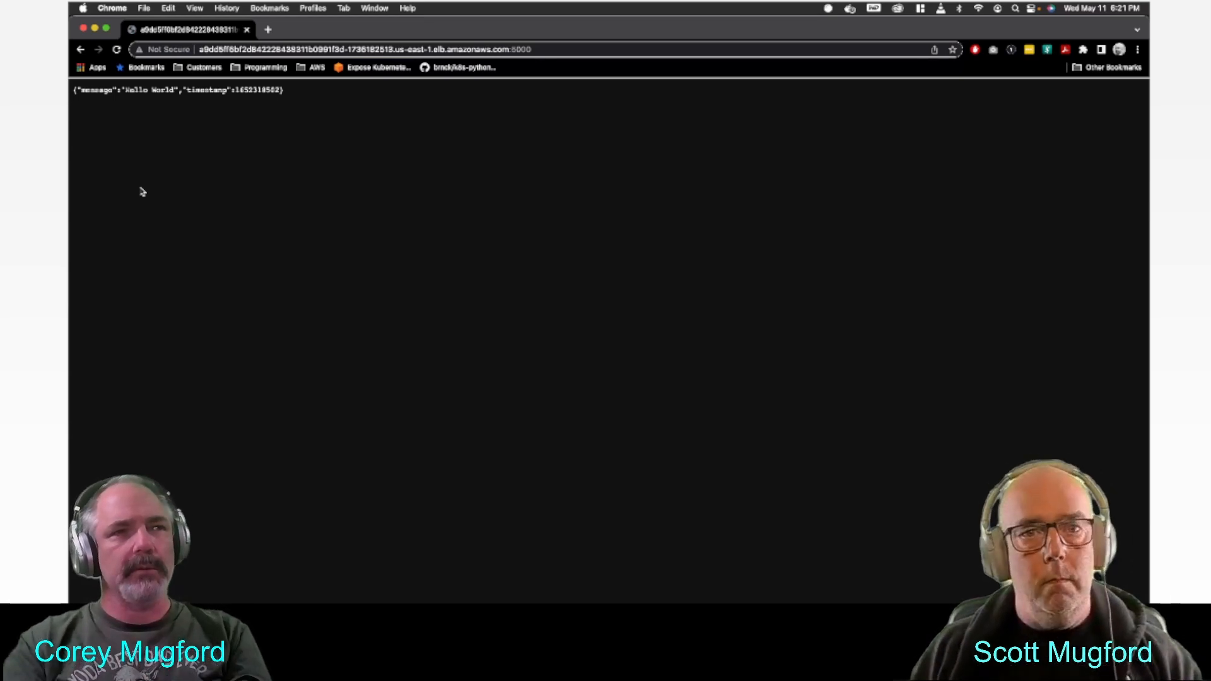